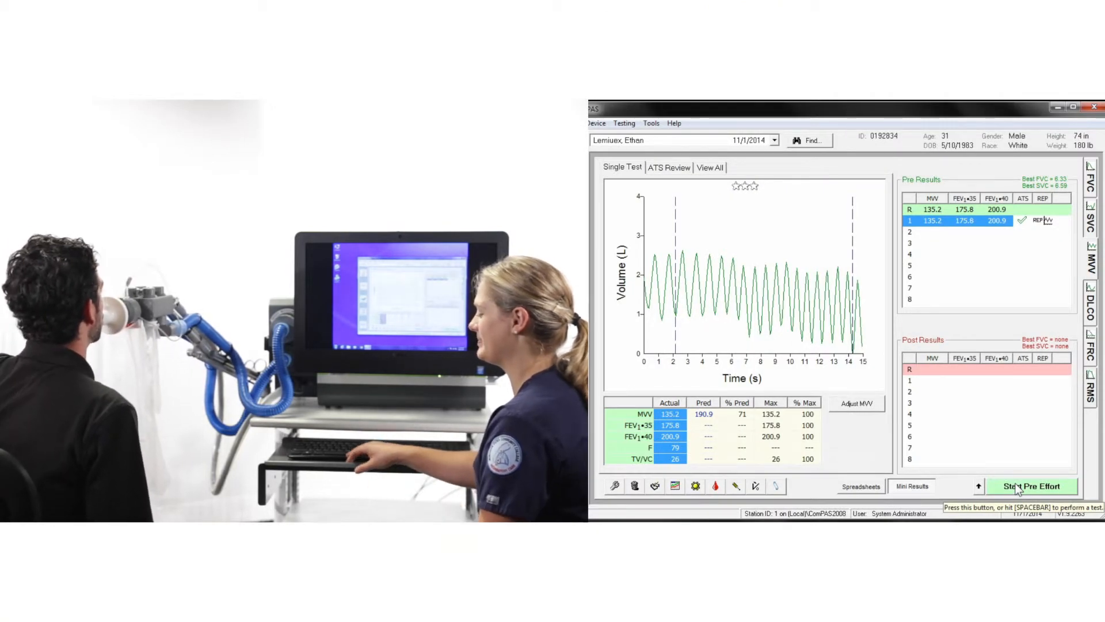
Step: Start recording a new pre-test MVV effort with Start Pre Effort
click(1033, 486)
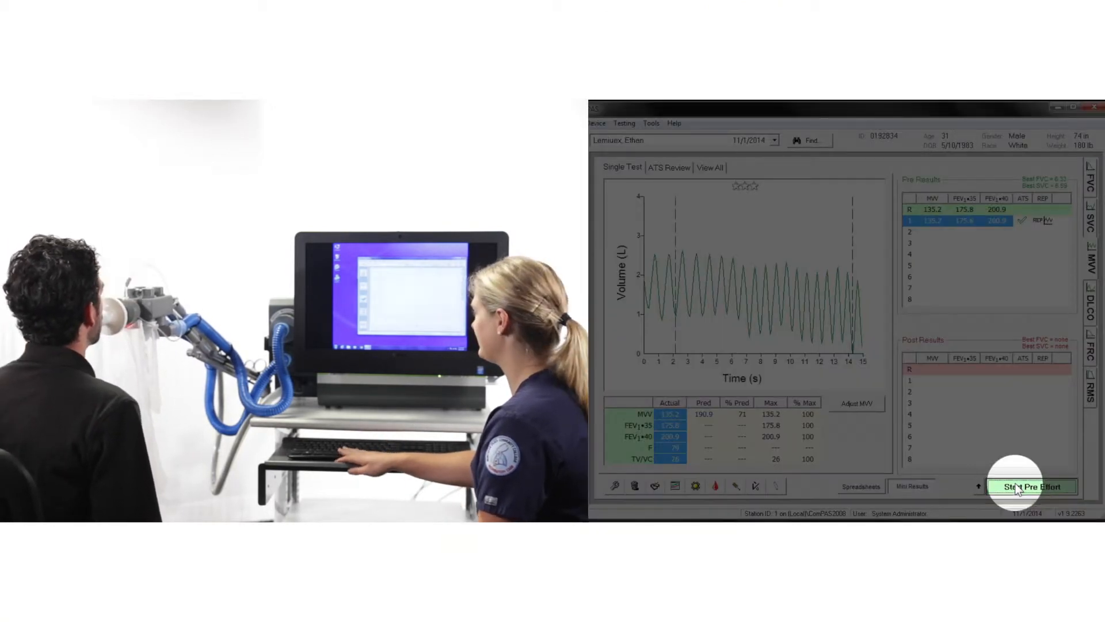
click(1031, 486)
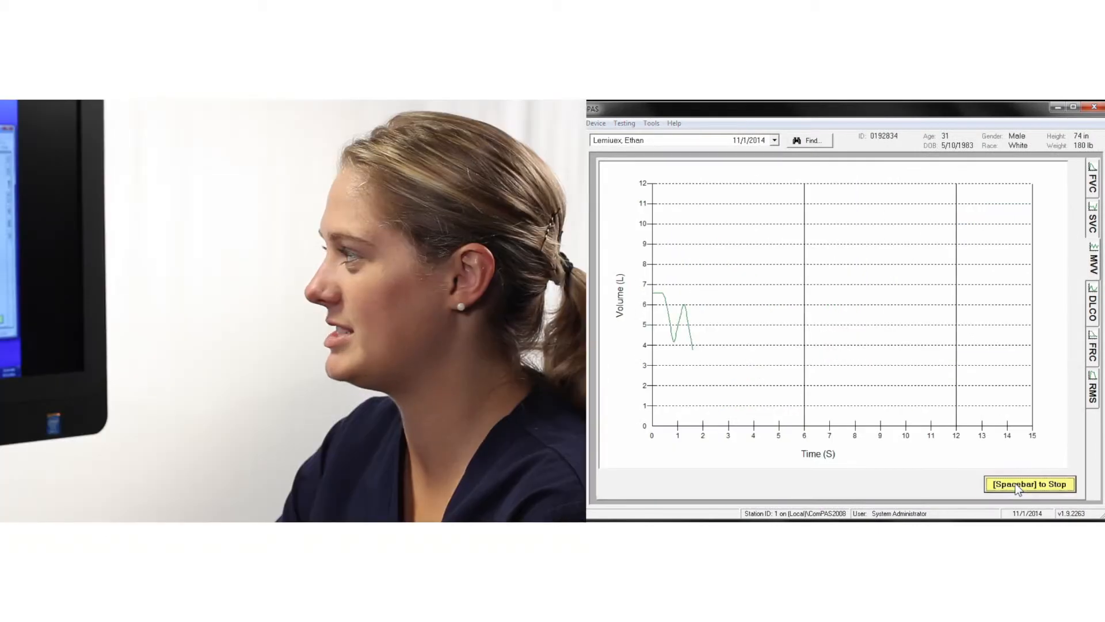
Step: Stop the pre-test MVV recording after the patient's rapid breathing trace
click(1030, 484)
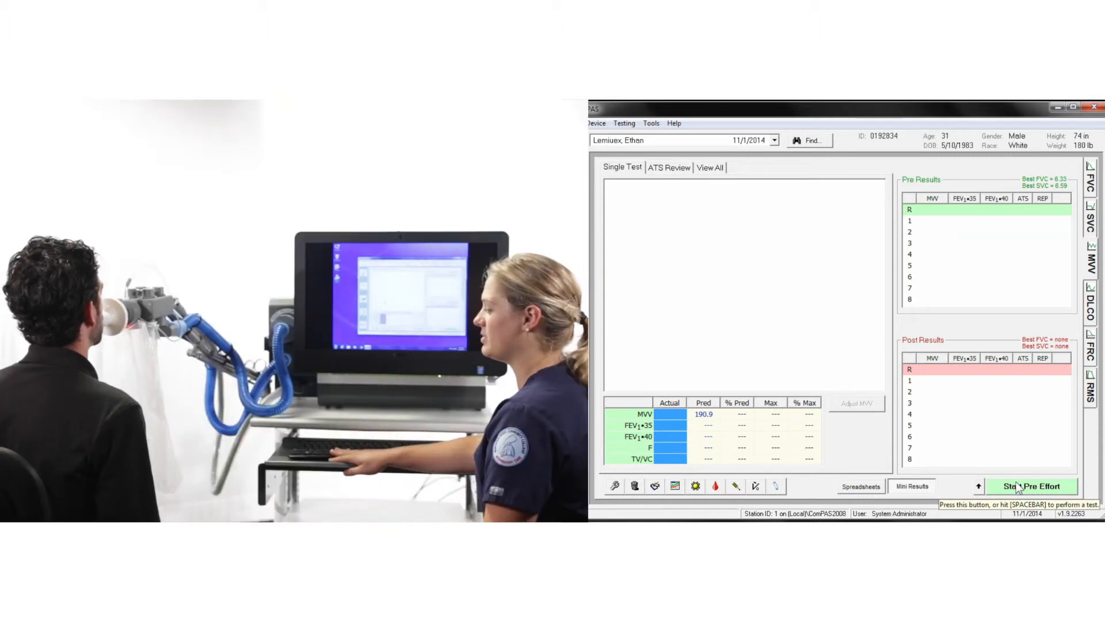
Step: Launch another pre-test MVV effort with an empty live volume-time graph
click(1029, 486)
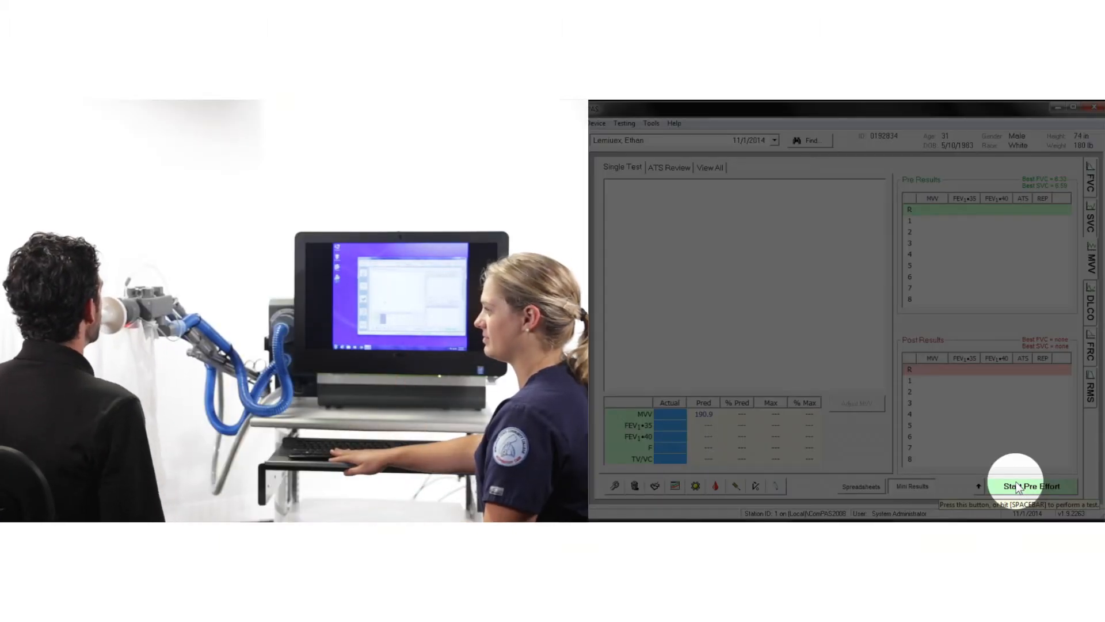
click(1031, 486)
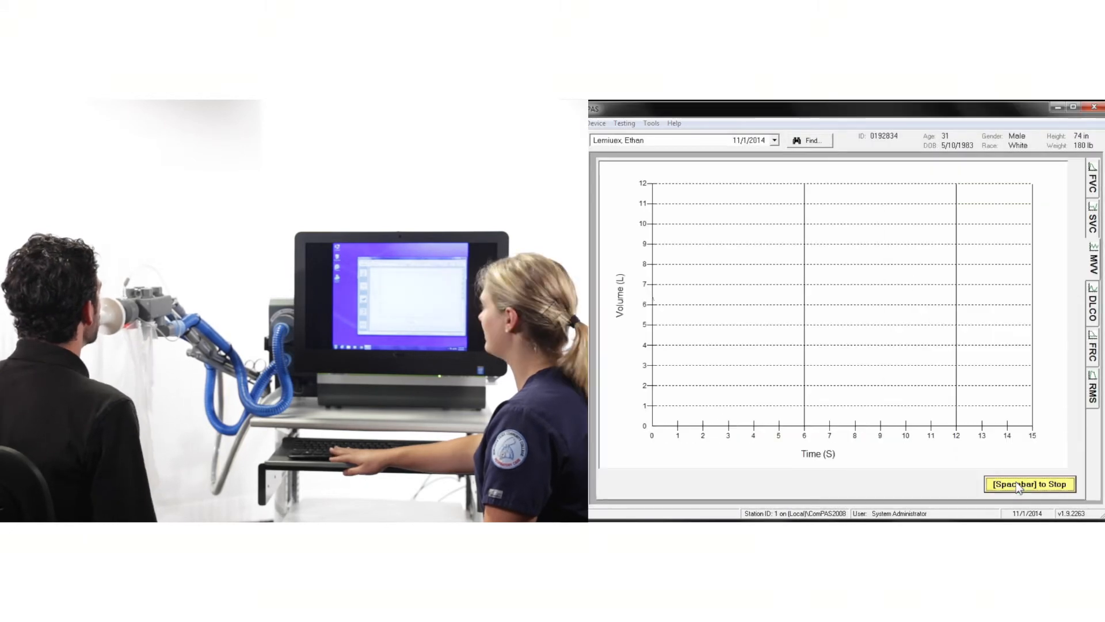